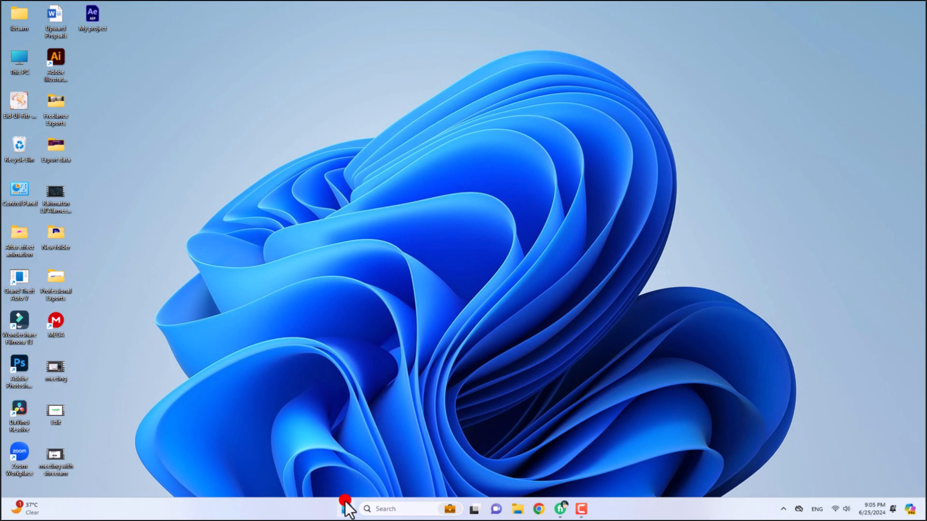
Search the Start menu for 'oneDrive' to find and launch the OneDrive app
click(345, 509)
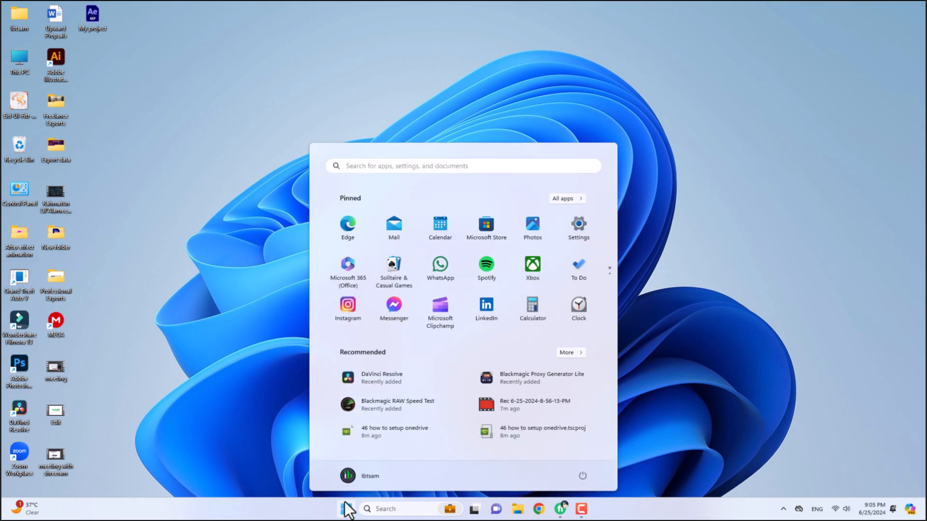
text(oneDrive)
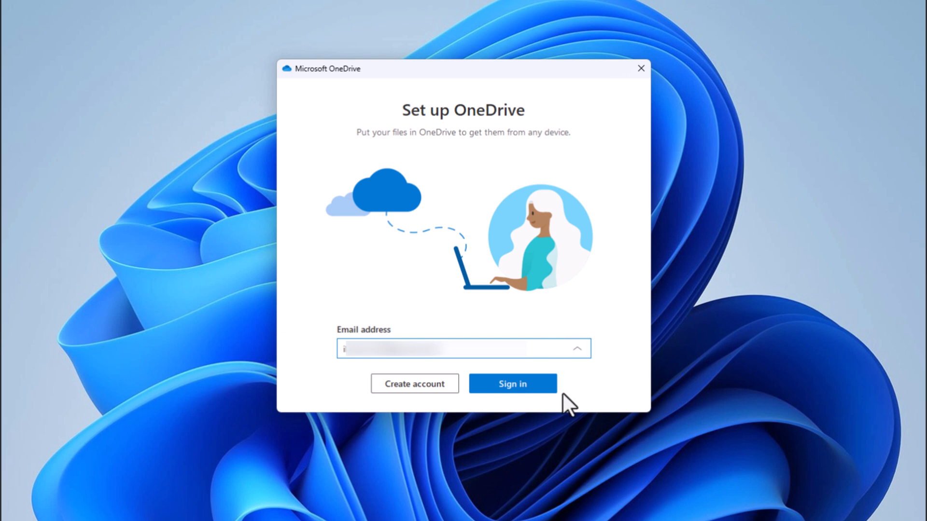
Sign in with the entered email address and accept the suggested OneDrive folder location
click(511, 383)
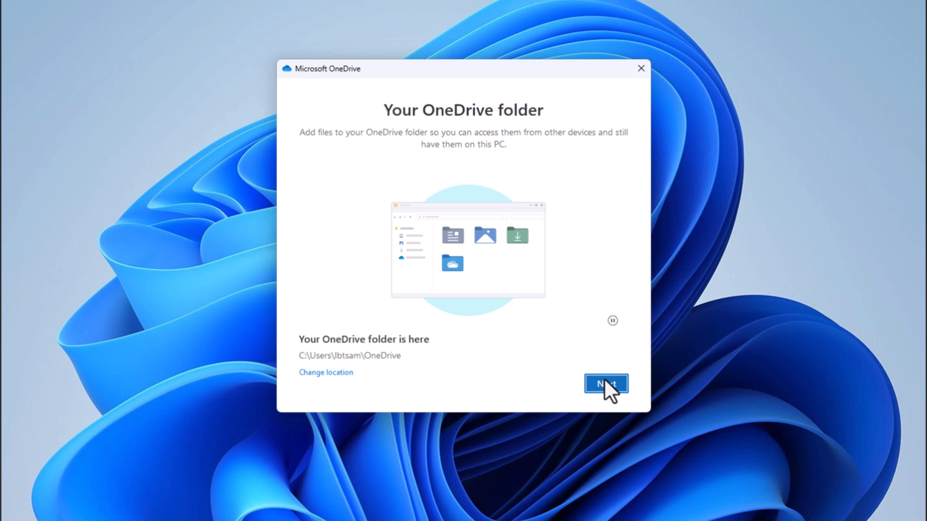
click(605, 383)
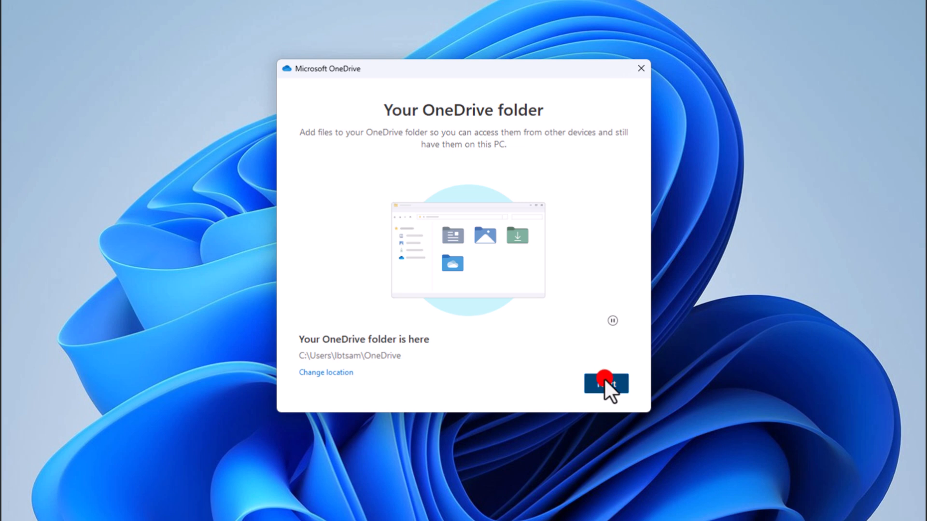
Continue with the default folder path to the folder backup step, leaving backups off
click(606, 383)
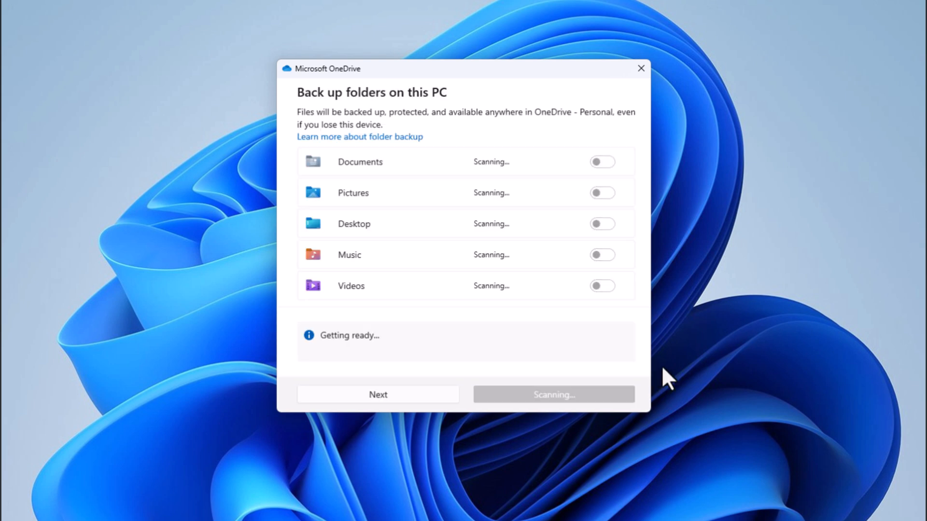
mouse_move(667, 384)
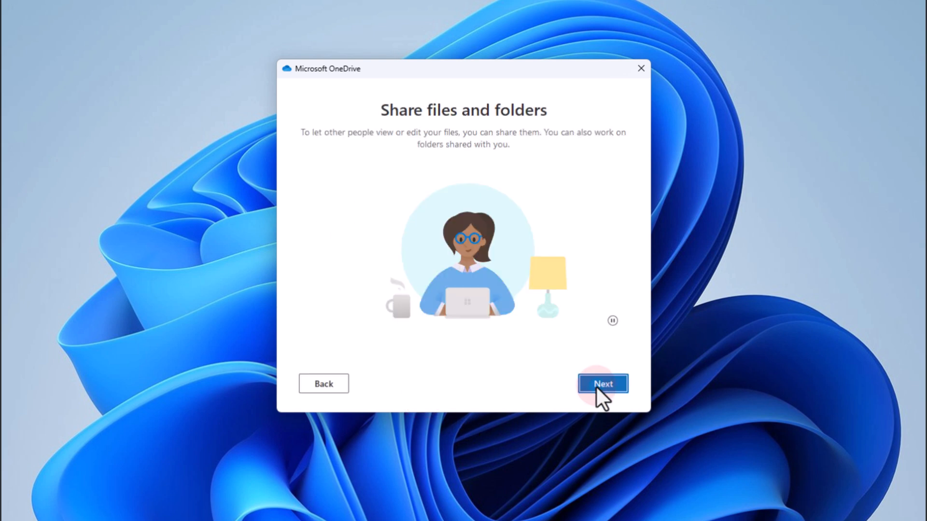
Skip the sharing intro and mobile app offer, then show the synced OneDrive folder in File Explorer
click(602, 383)
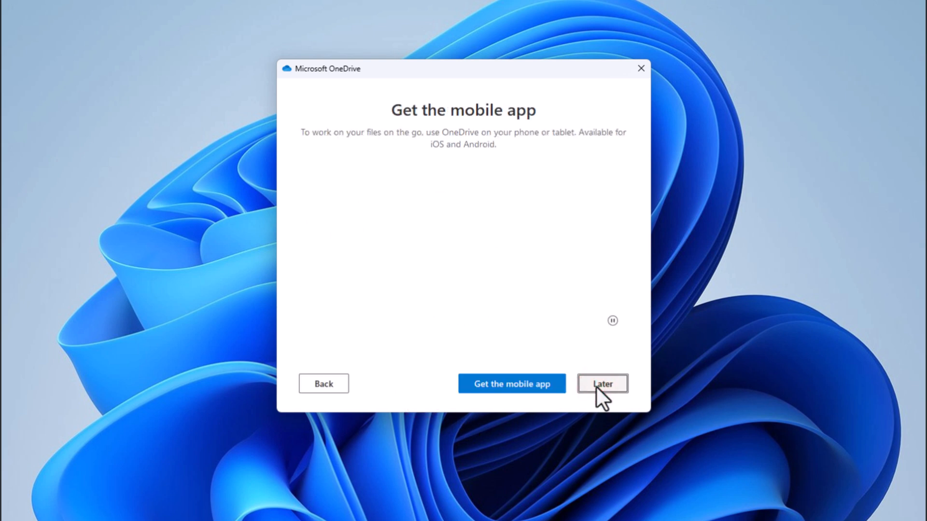
click(601, 384)
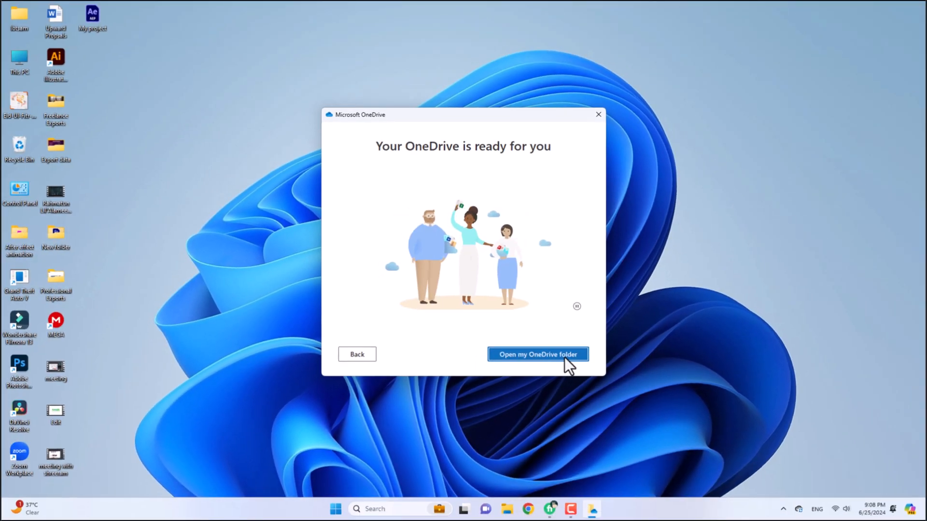
click(537, 354)
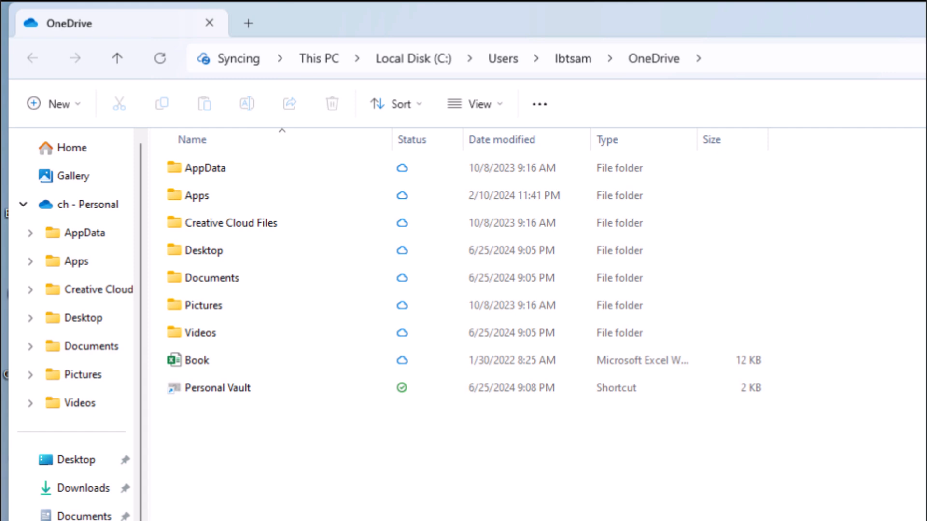
click(86, 204)
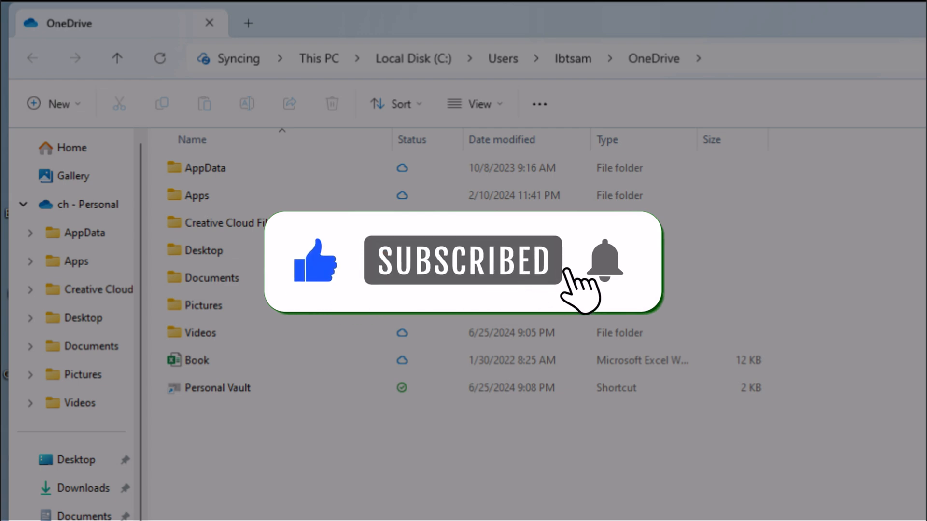
click(604, 260)
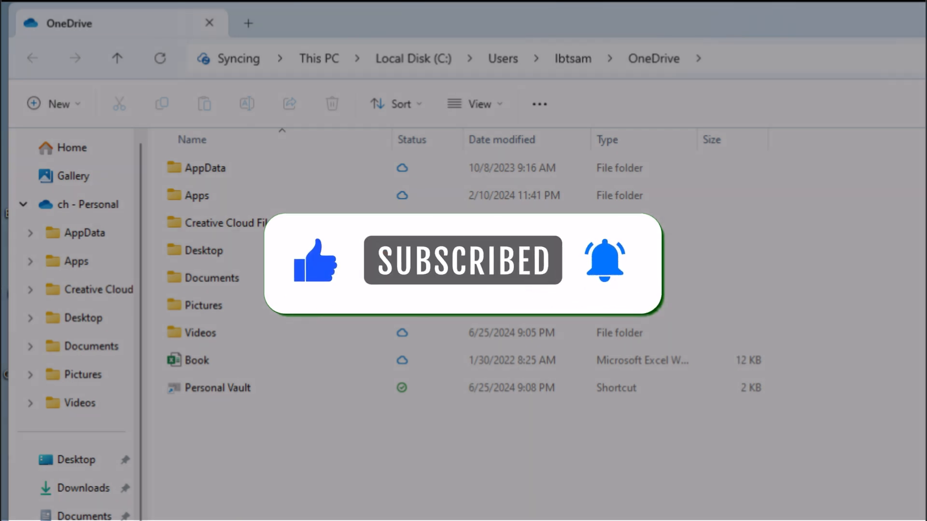